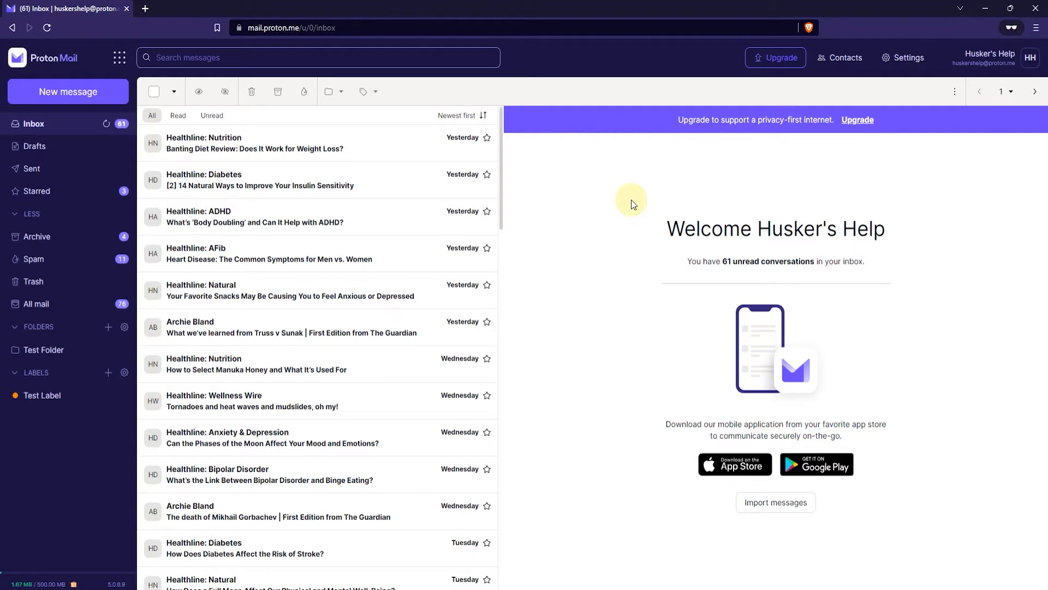
mouse_move(907, 58)
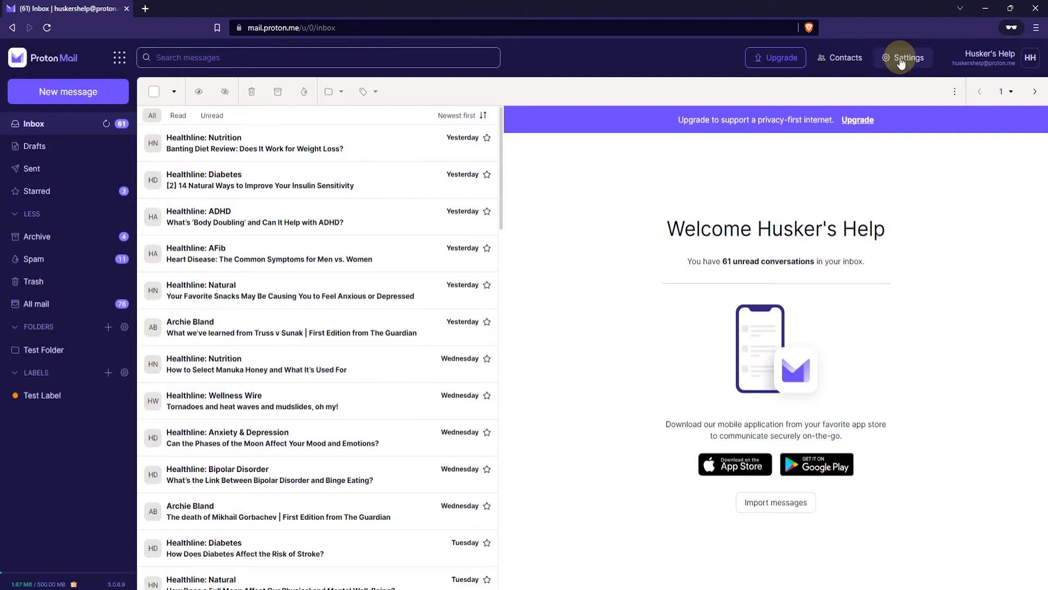
Go from the inbox to the full account settings via the Settings dropdown.
left_click(907, 58)
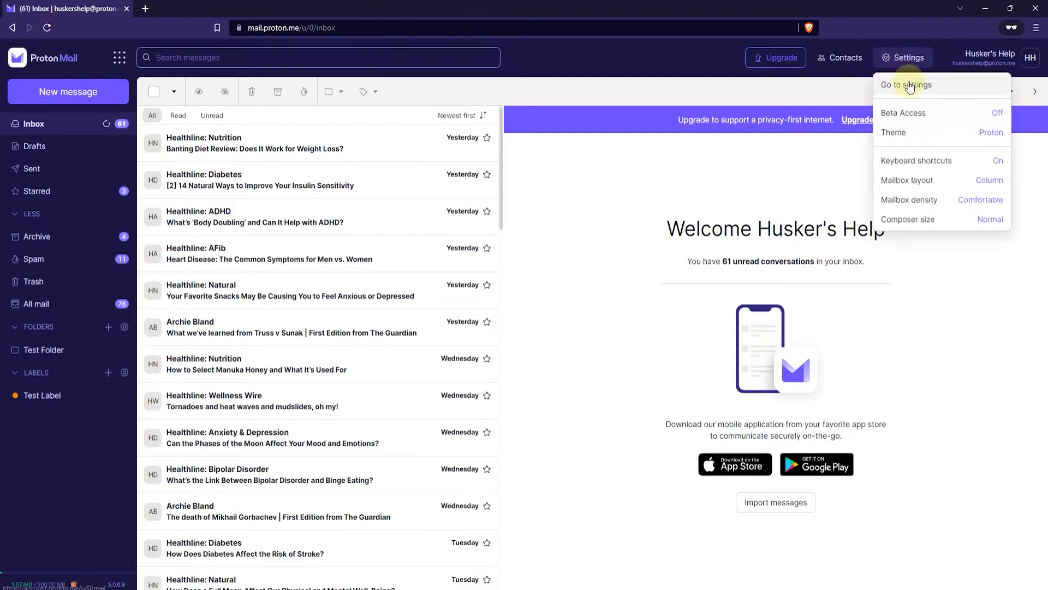
left_click(906, 84)
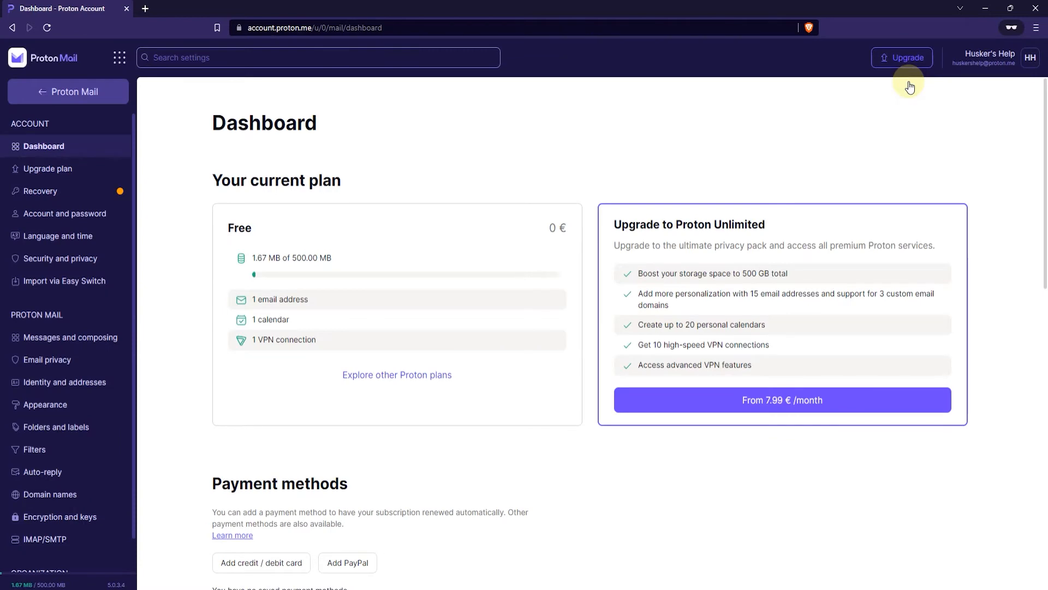
mouse_move(64, 382)
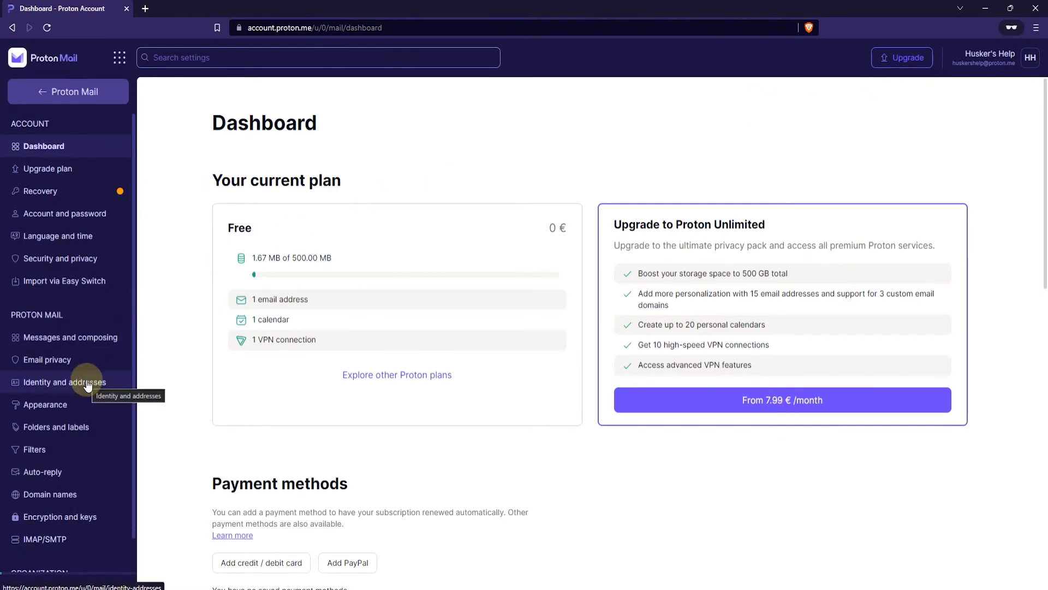
mouse_move(85, 382)
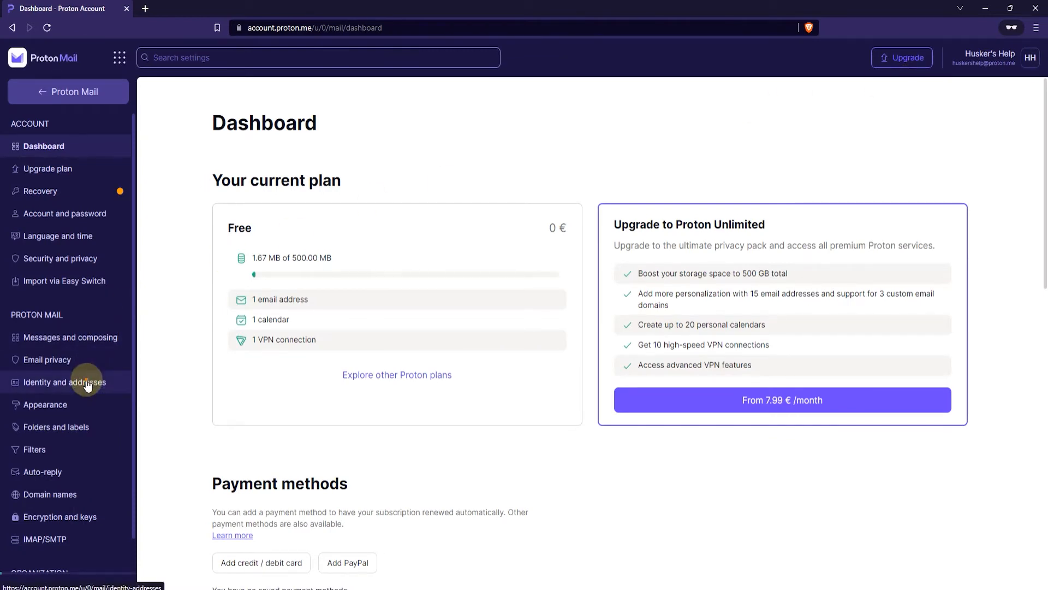
Open Identity and addresses from the settings sidebar.
left_click(65, 383)
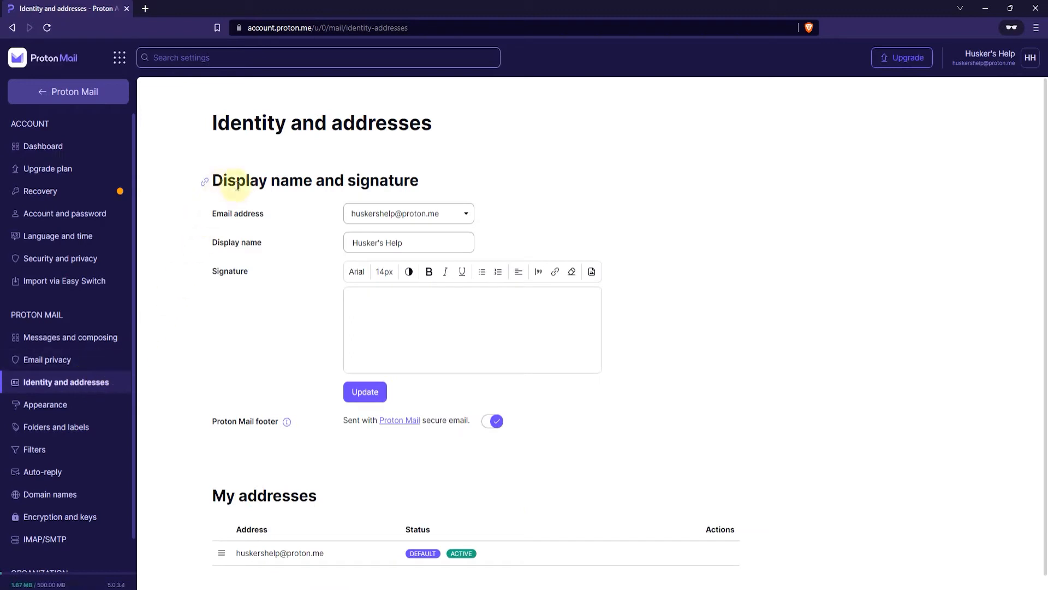
mouse_move(274, 248)
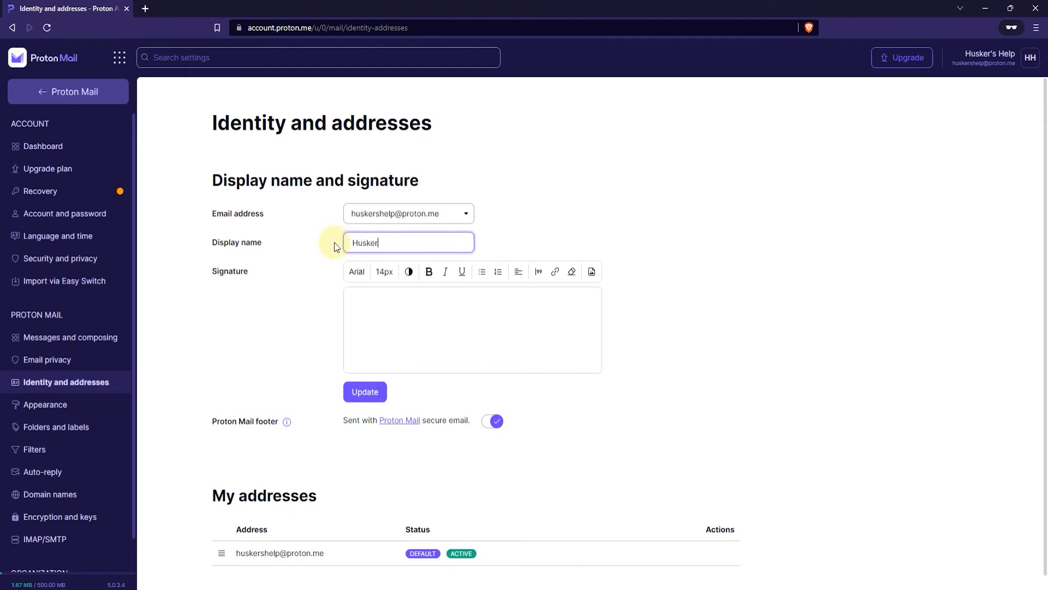
Change the display name to "Husker's Tech" and save it with Update.
type("'s Tech")
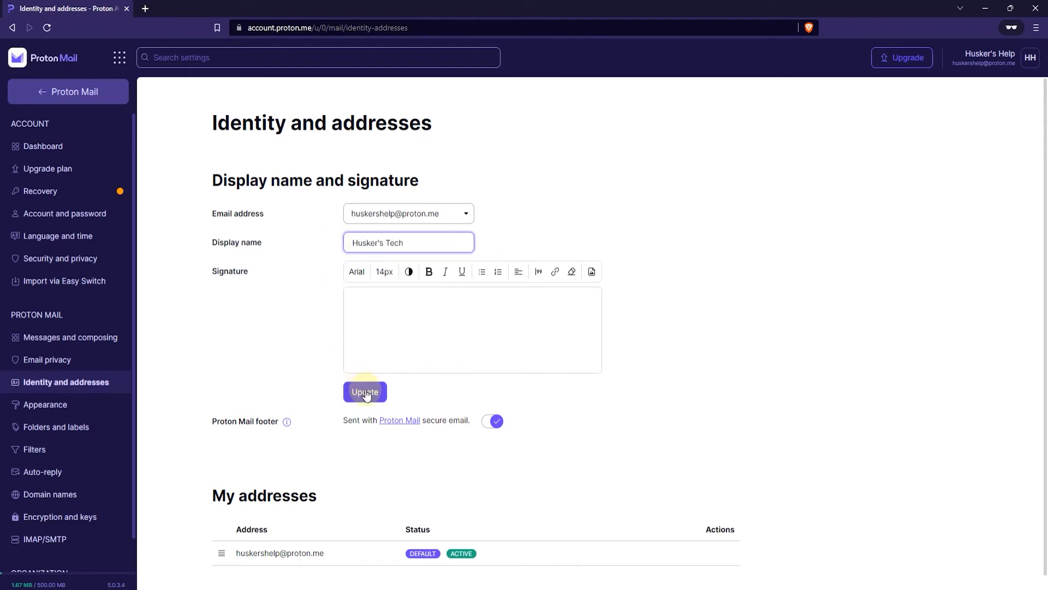
left_click(365, 392)
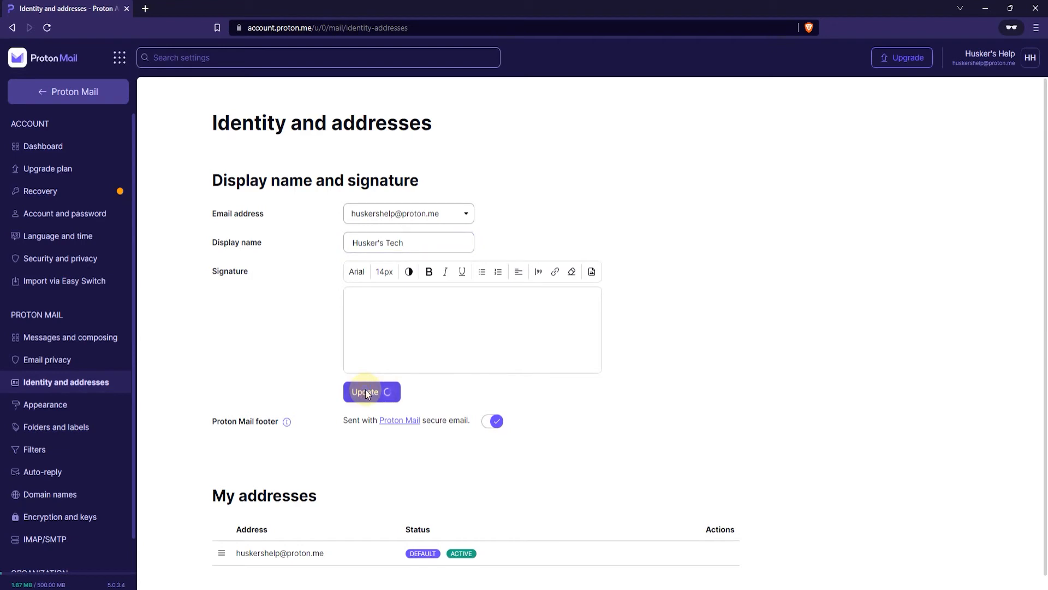
left_click(364, 392)
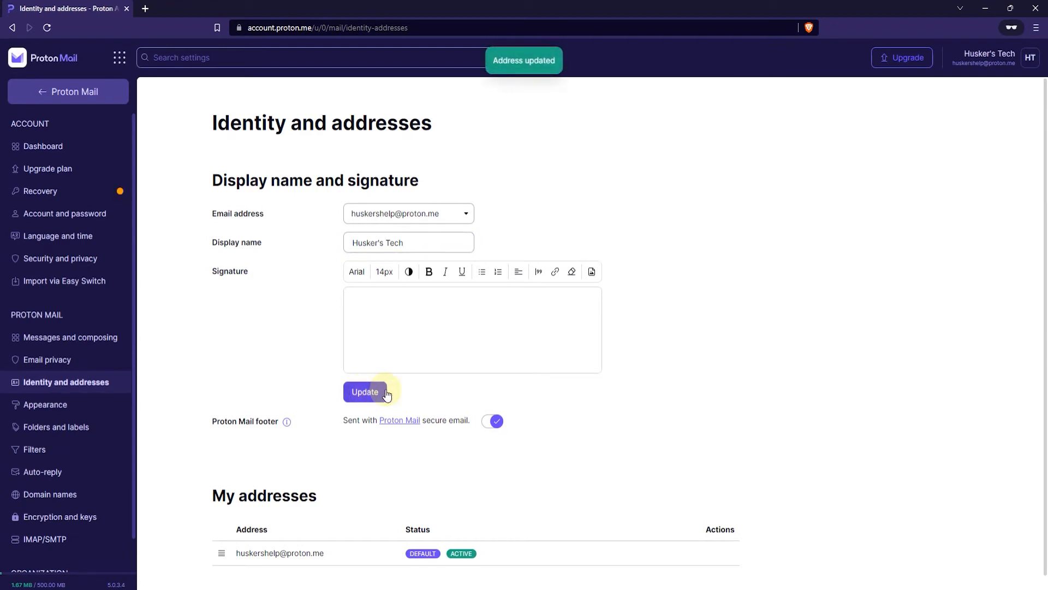
mouse_move(665, 348)
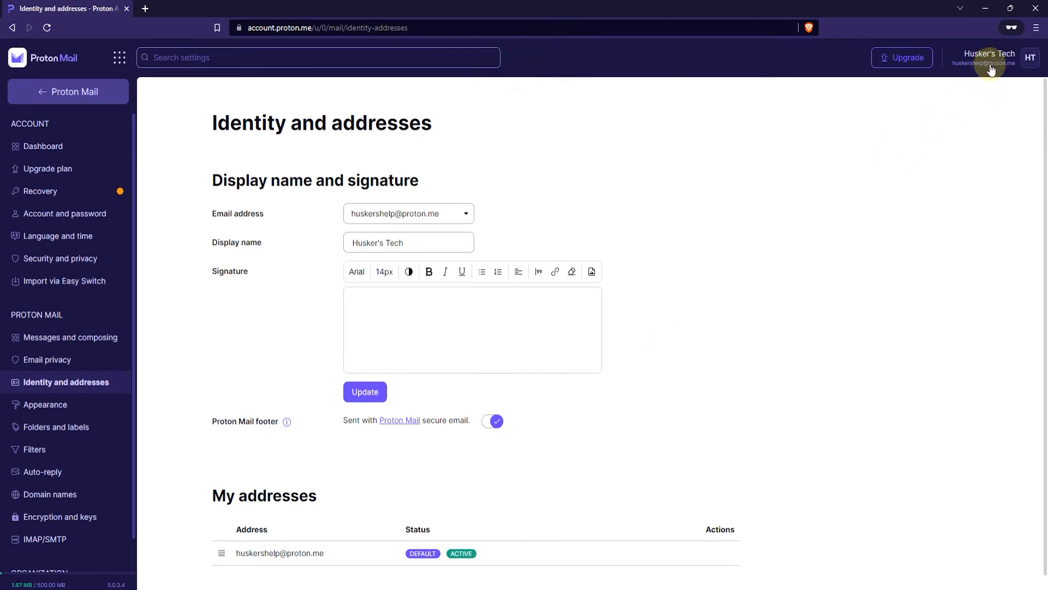
mouse_move(677, 289)
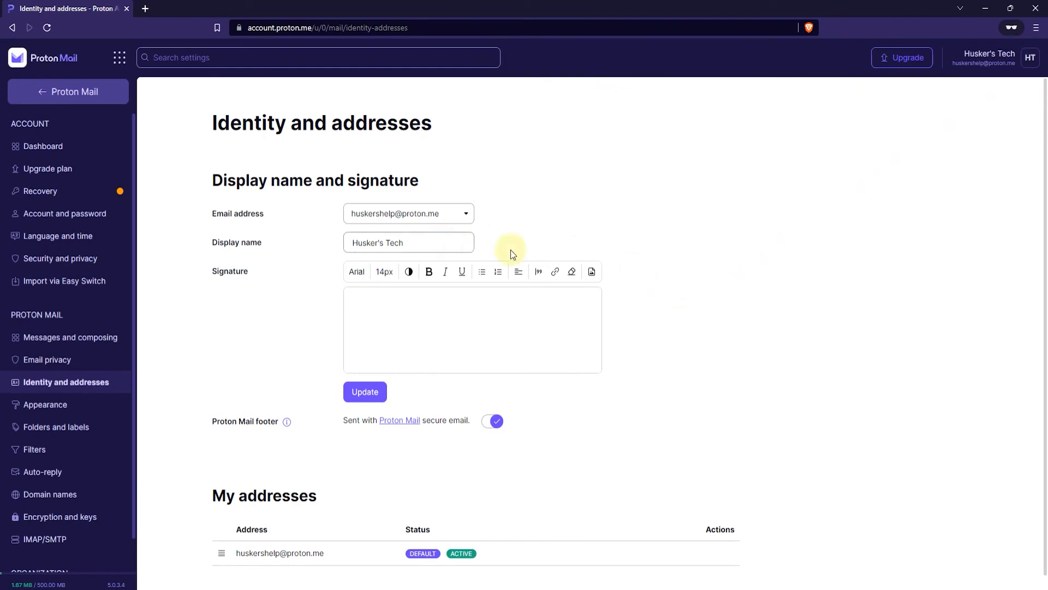
mouse_move(639, 251)
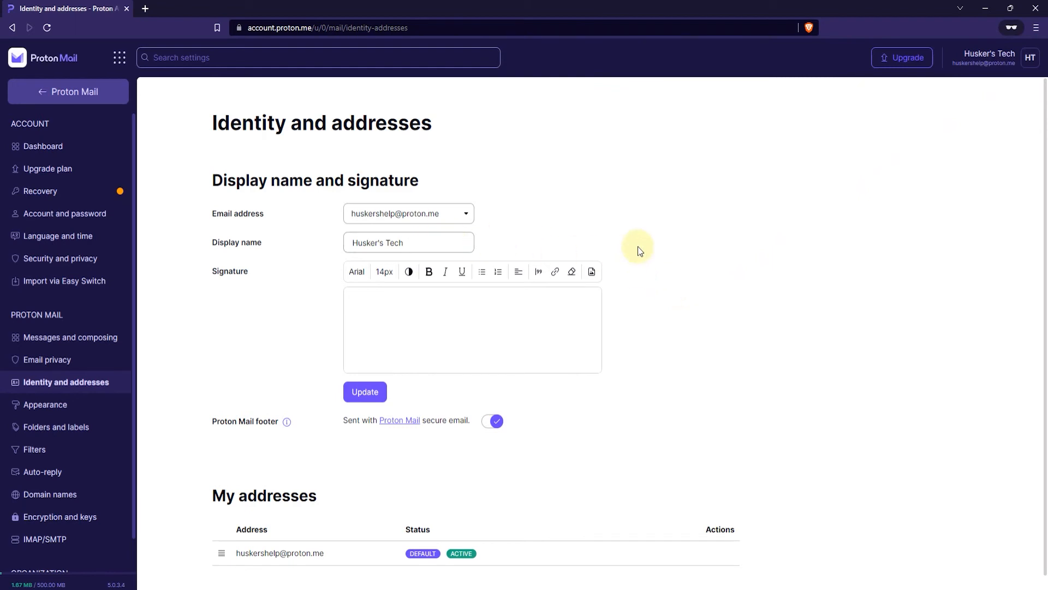